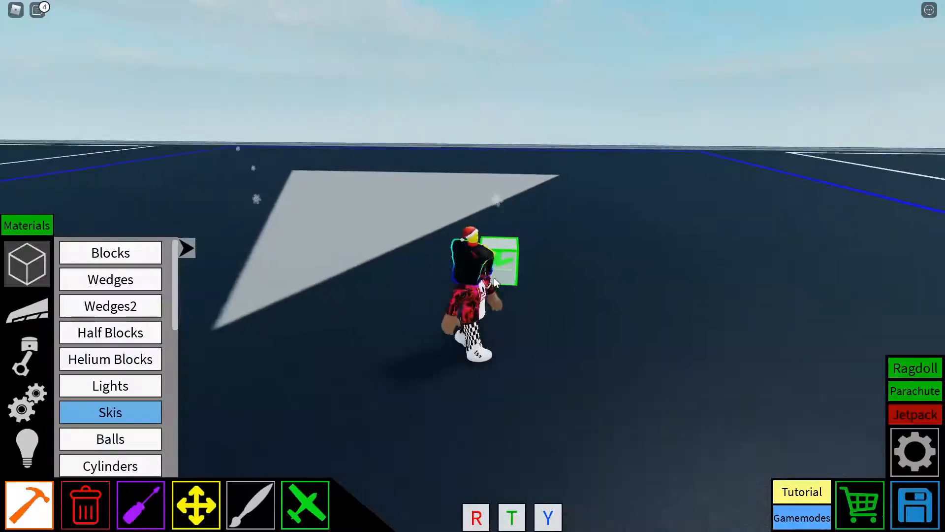
- Lay a long white block base beam and stack stepped wedges and blocks at both raised ends
click(111, 252)
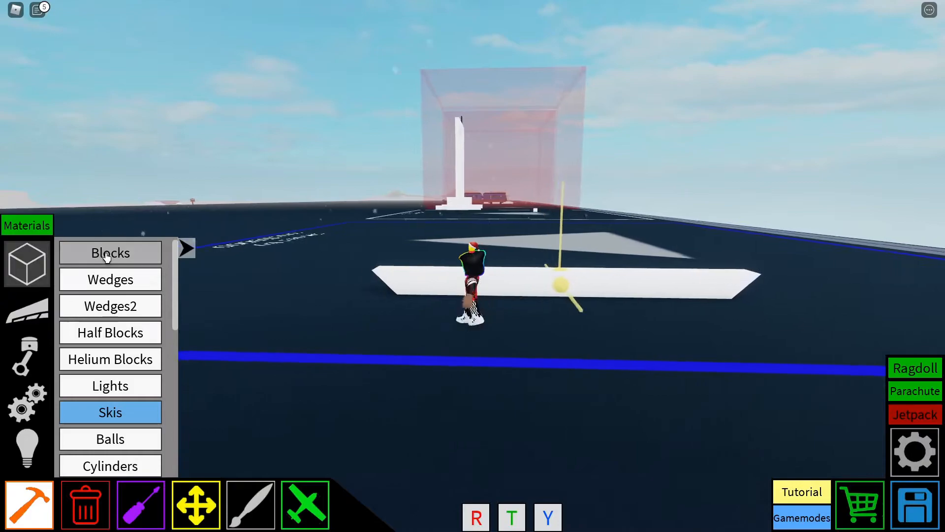
click(109, 253)
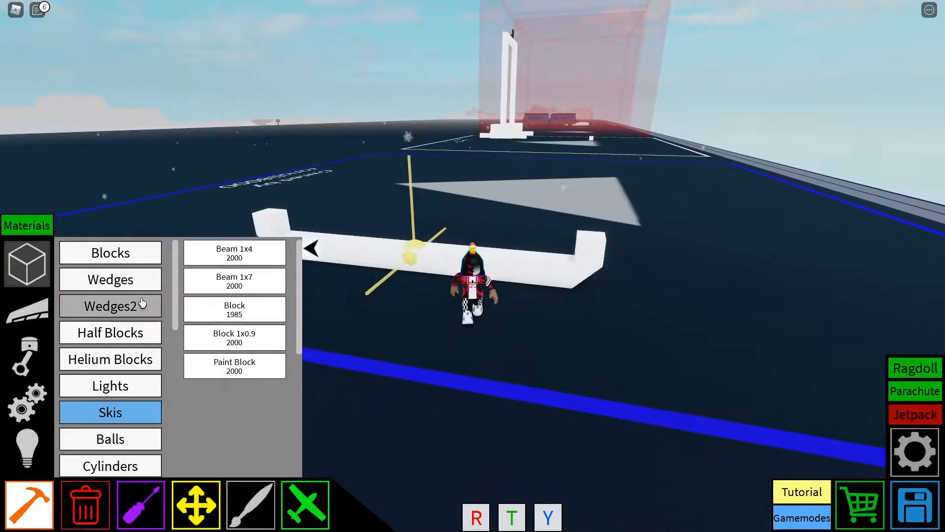
click(109, 305)
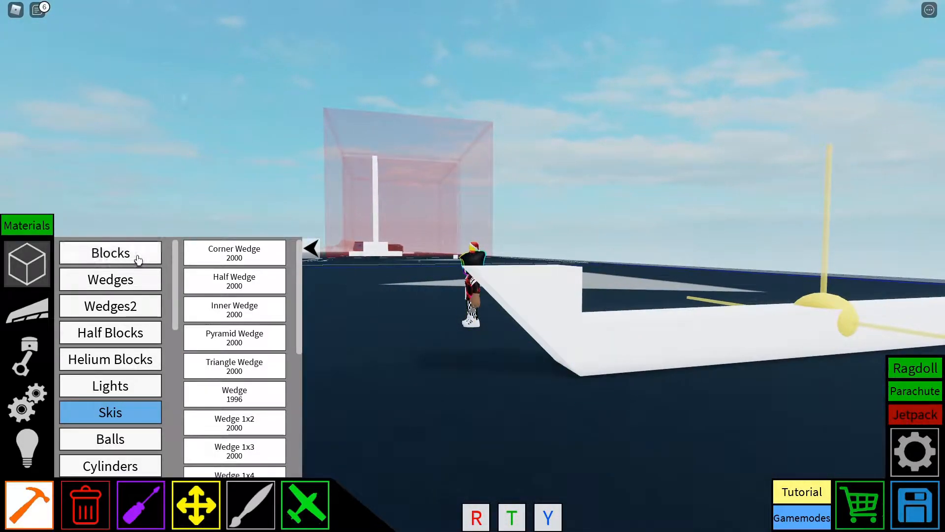
click(109, 253)
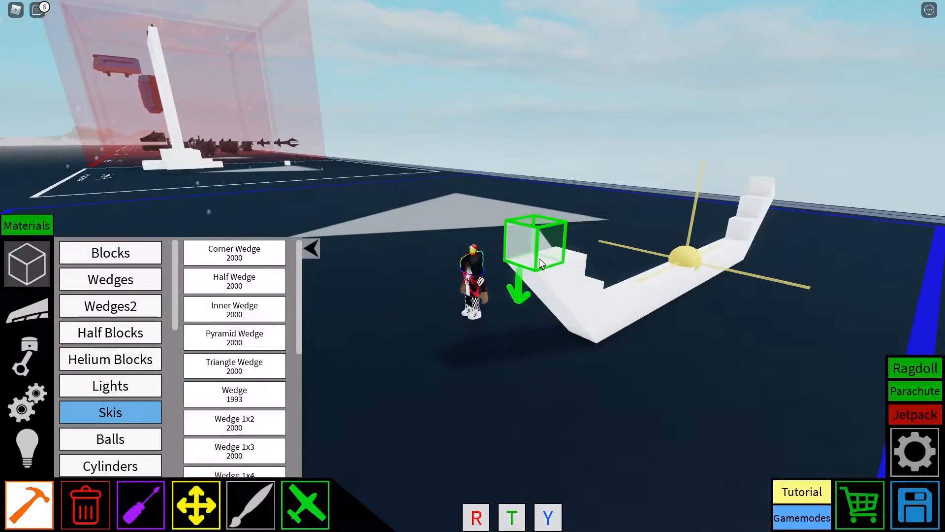
click(312, 249)
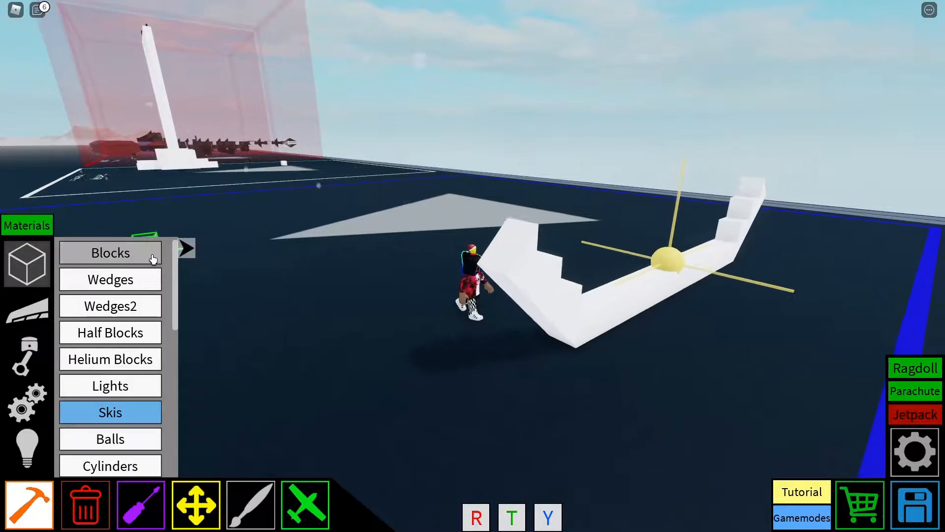
- Remove the extra block and run white blocks along the top to close the frame into a hollow trapezoid
click(109, 253)
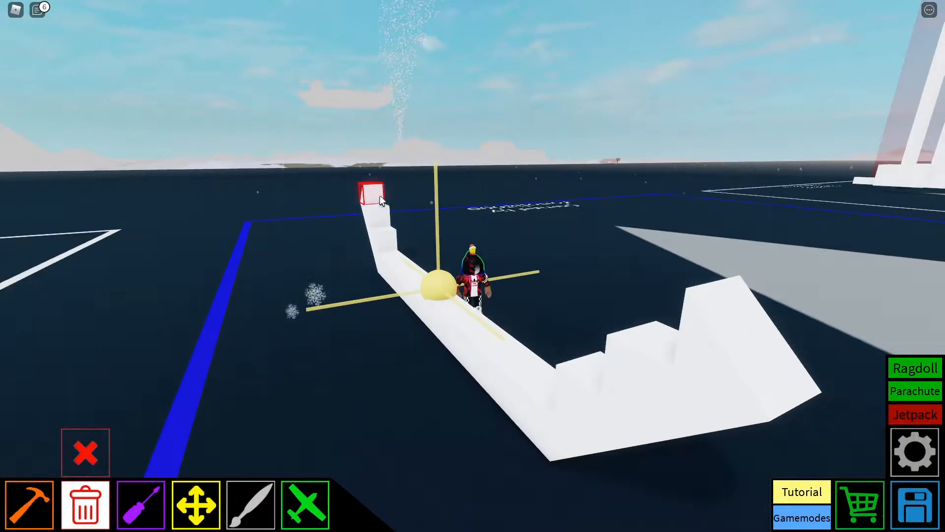
click(29, 503)
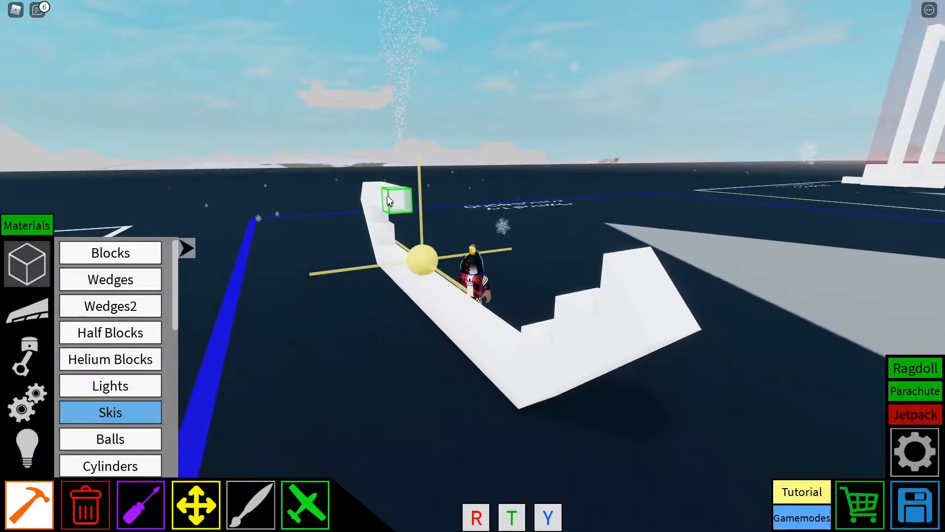
mouse_move(398, 205)
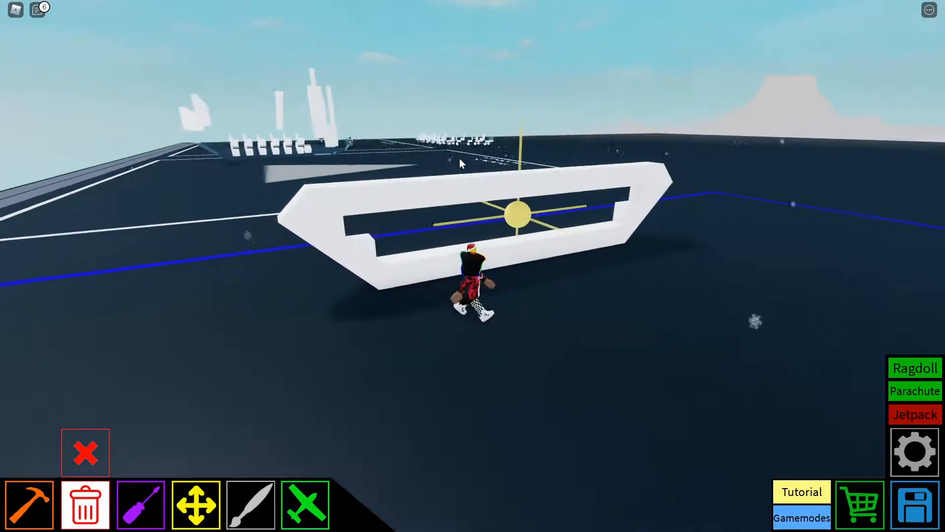
click(30, 504)
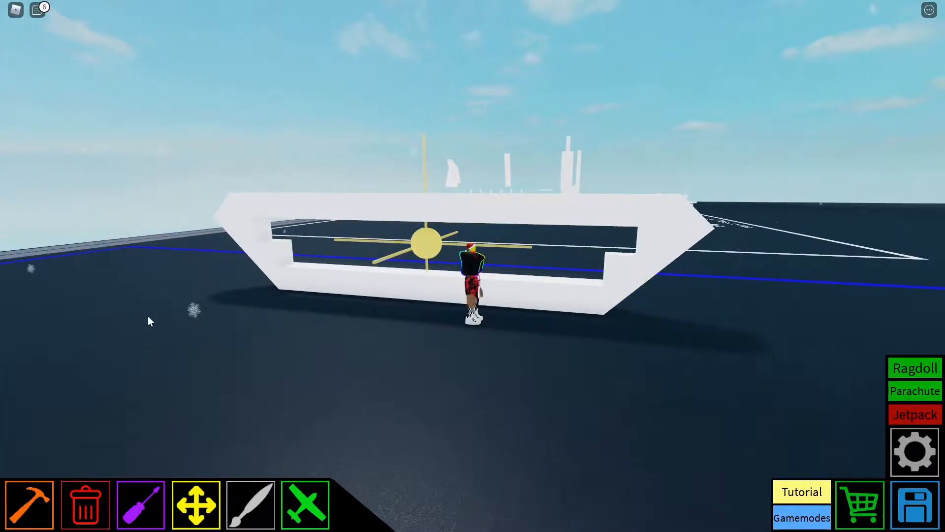
click(29, 504)
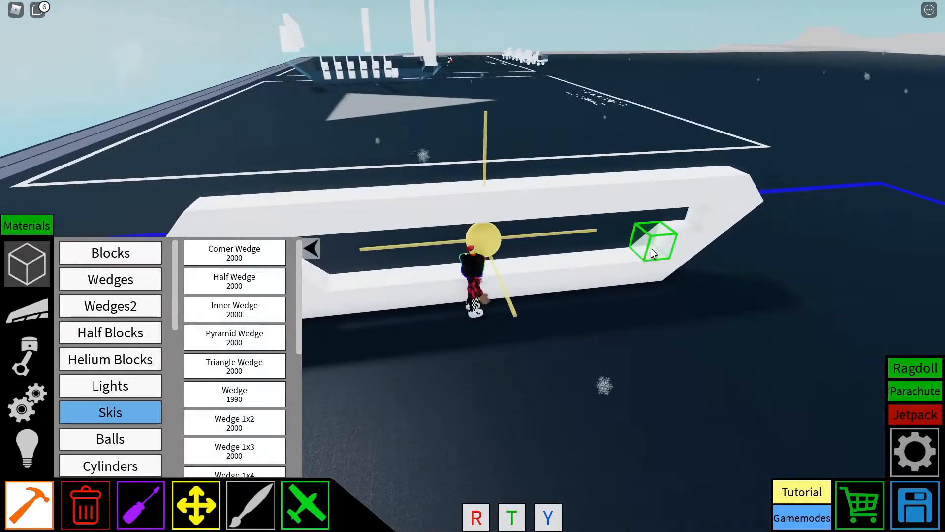
- Place white blocks inside the hollow trapezoid until the side becomes a solid panel
click(110, 252)
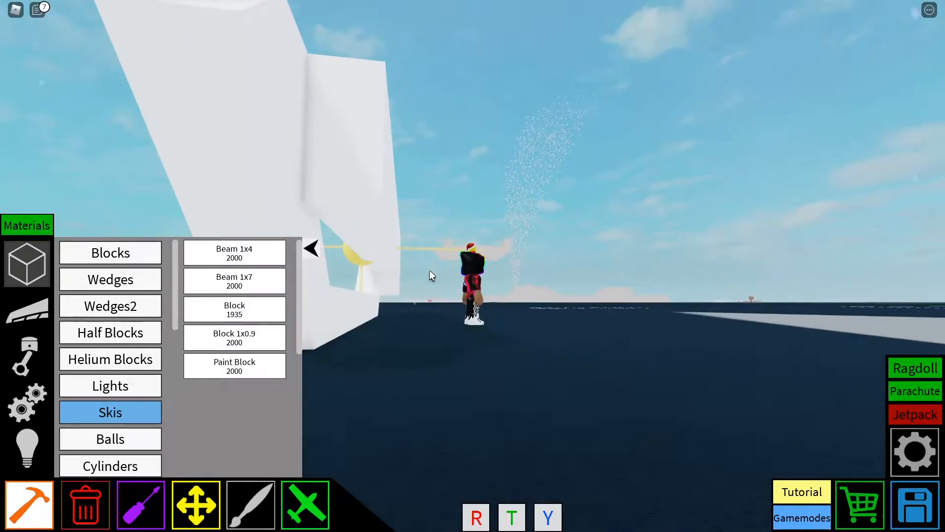
click(369, 268)
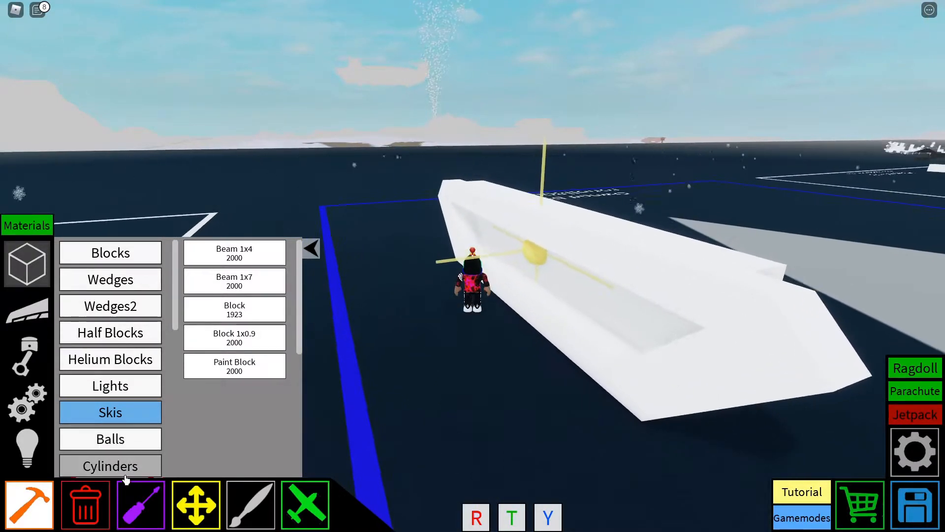
- Rotate the solid panel upright and lay a low row of white blocks on the ground for the second side
click(110, 466)
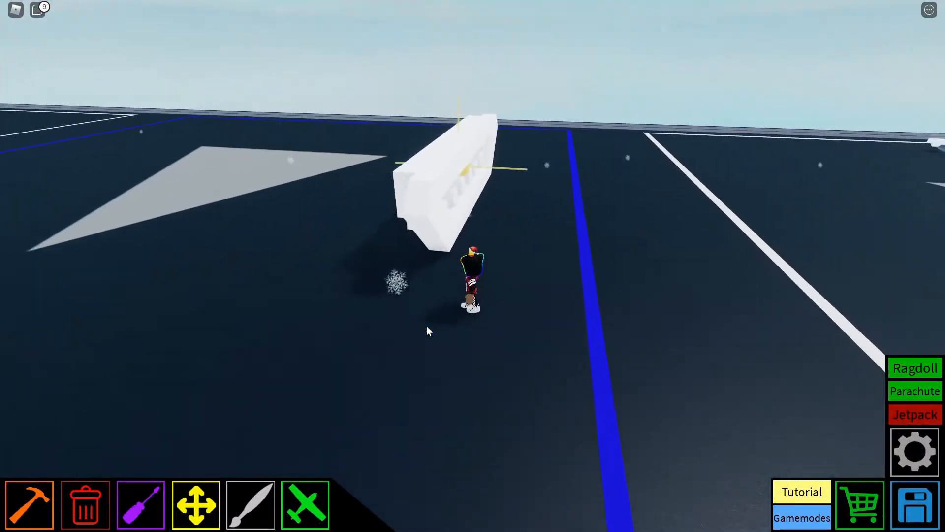
click(29, 504)
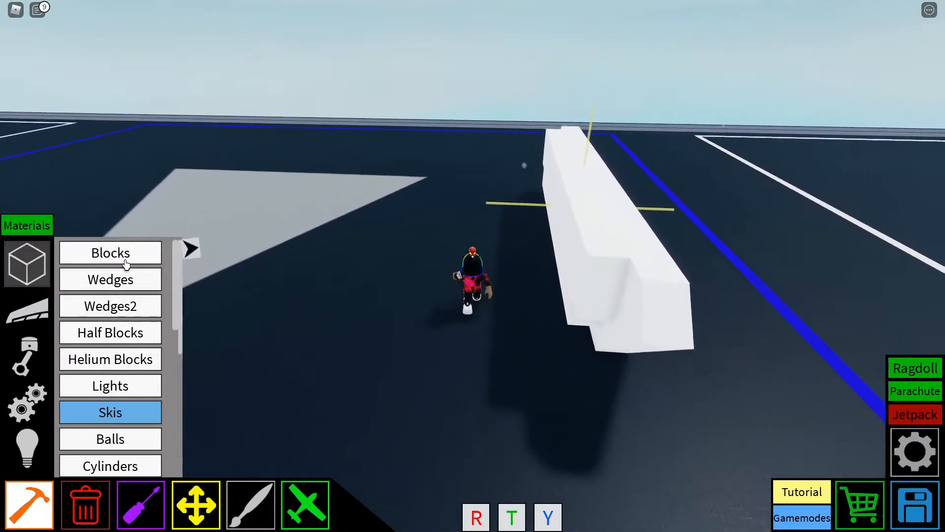
click(110, 253)
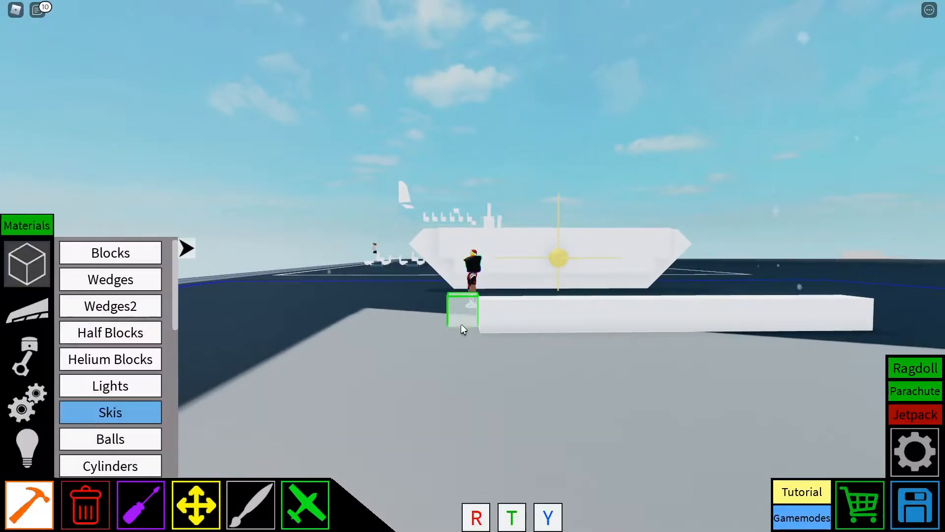
- Extend the ground beam, trim a wrong block, and raise stepped ends to match the first frame
click(110, 278)
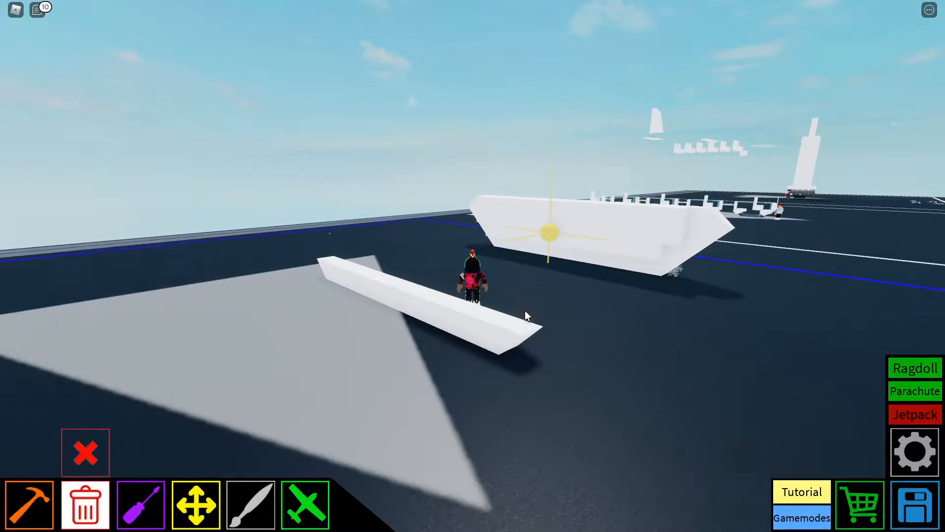
click(28, 504)
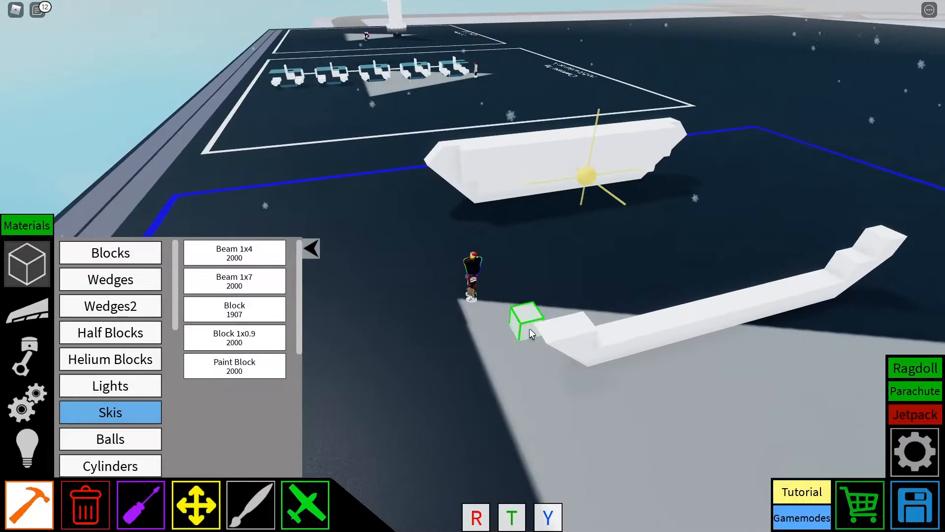
click(110, 279)
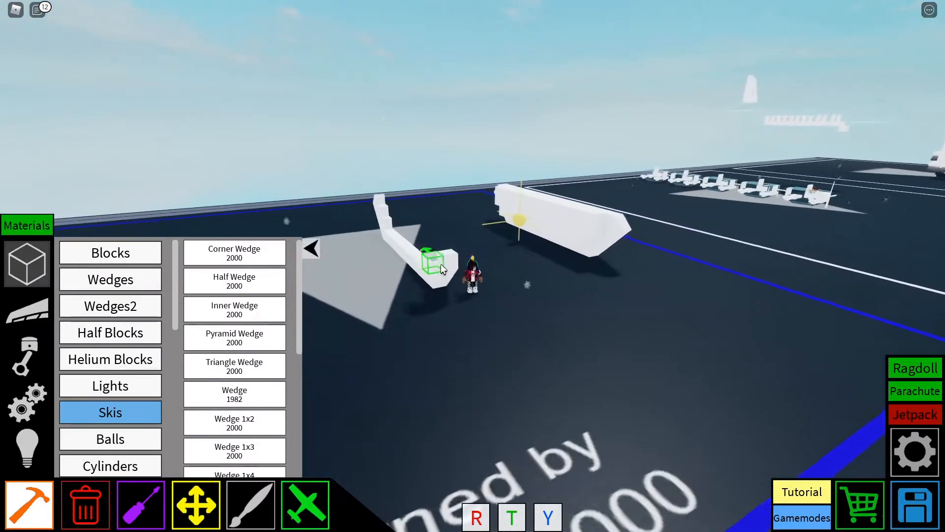
click(84, 504)
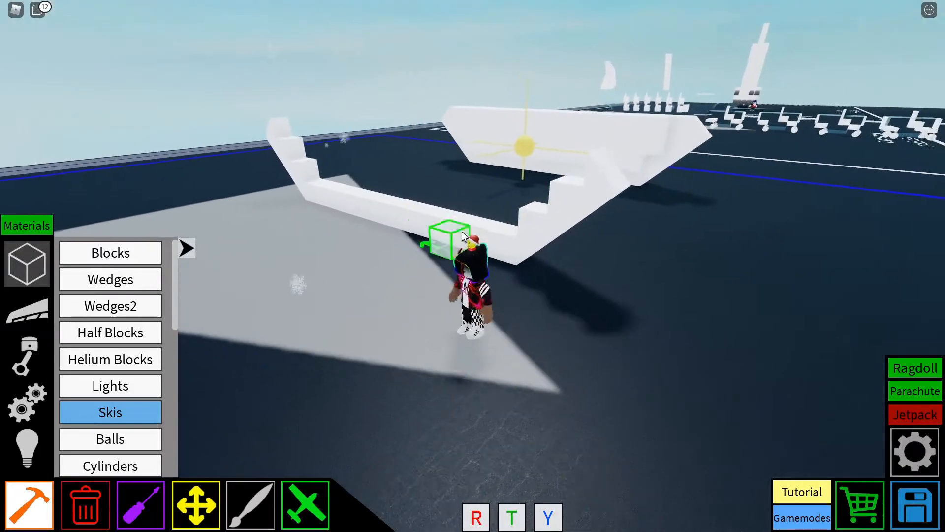
- Add white blocks along the top rail so the second frame closes into a hollow outline
click(187, 248)
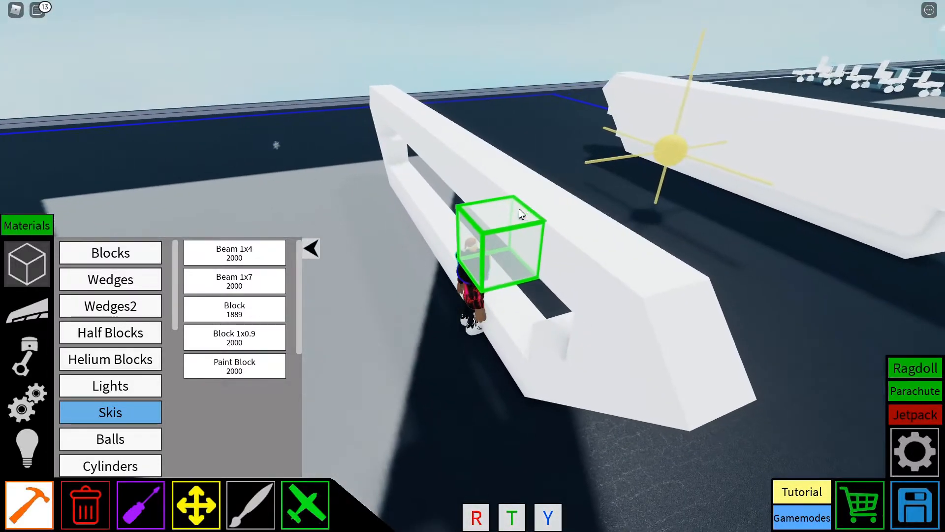
click(111, 279)
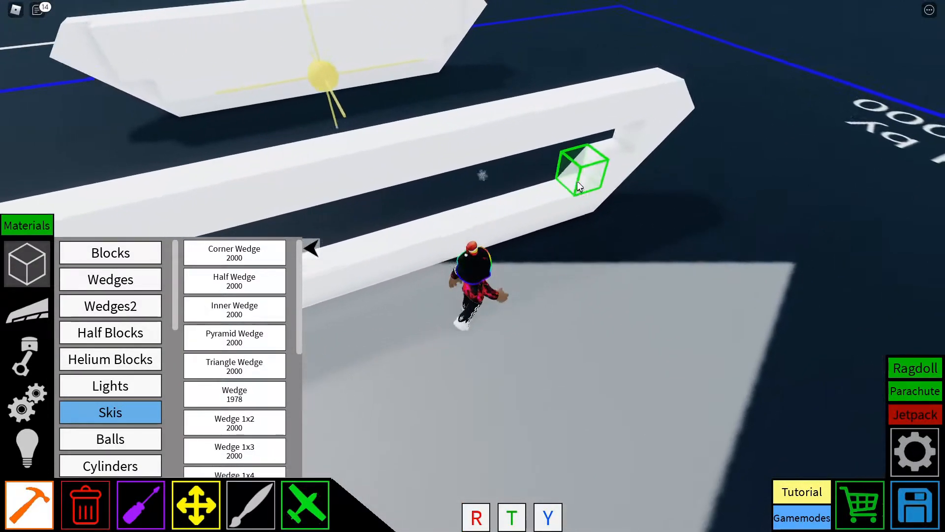
click(110, 253)
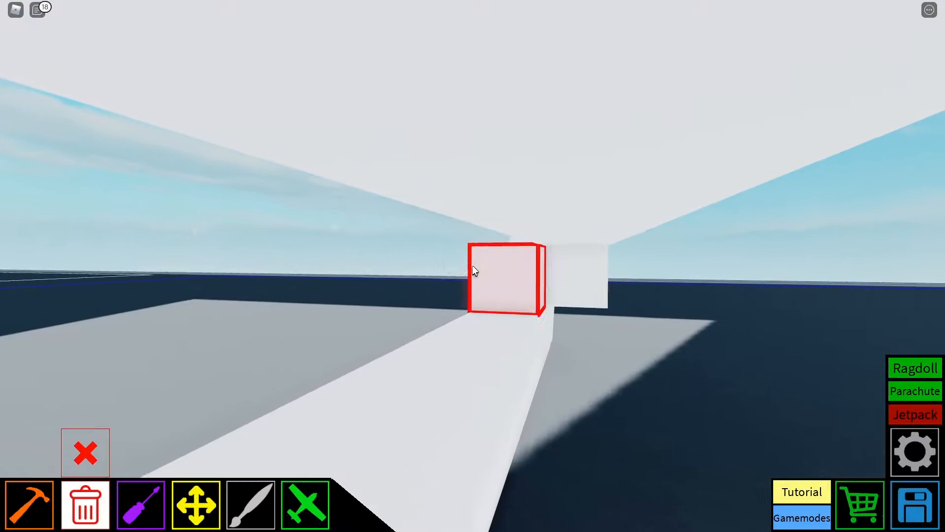
- Delete the stray block between the walls and line the panel's lower edge with round wheel shapes
click(29, 504)
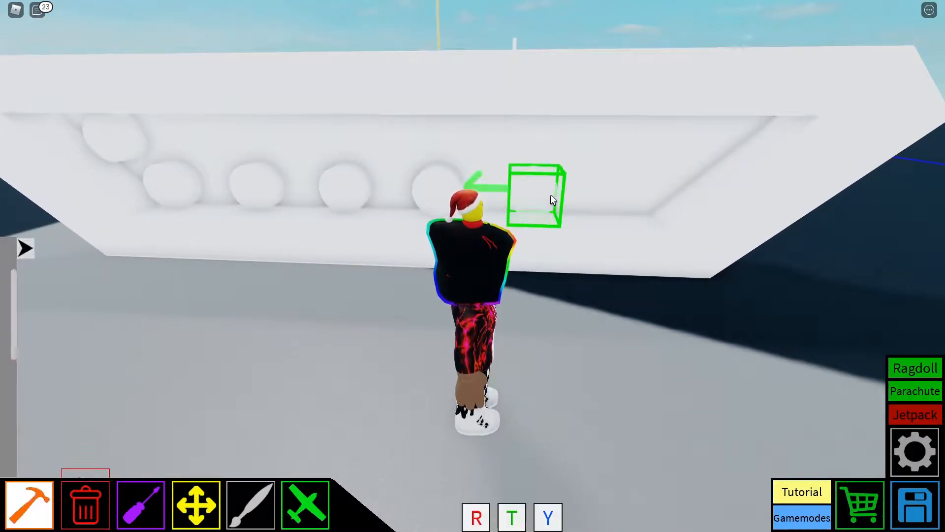
click(26, 249)
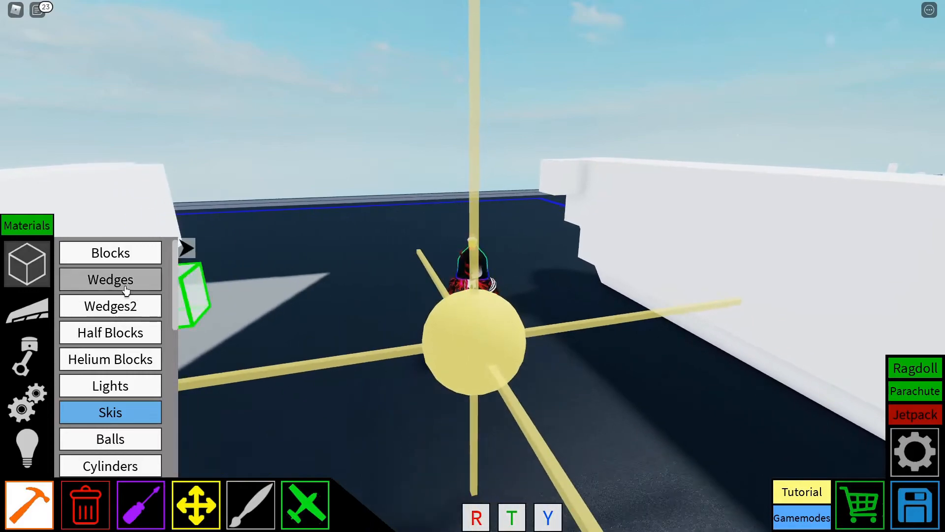
- Span wedges and blocks across the top between both walls to form a flat white roof deck
click(110, 252)
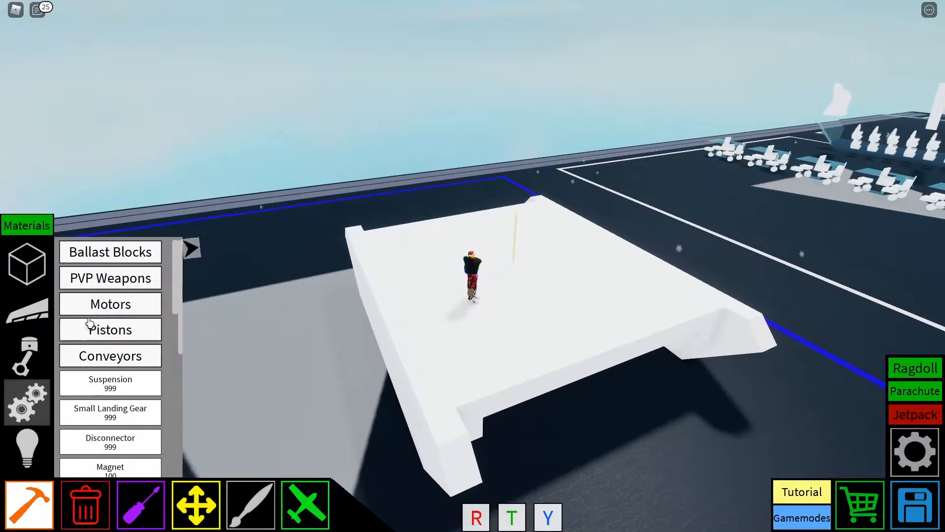
- Place Mechanics parts and a white upper tier with a wedge on the tank deck
click(109, 304)
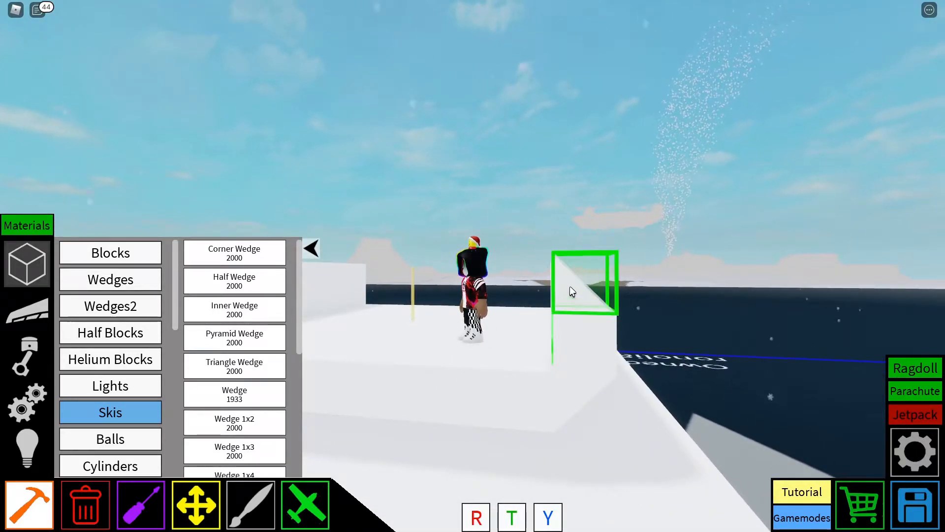
- Raise two parallel white walls of blocks and wedges on the deck, clearing stray plates
click(109, 253)
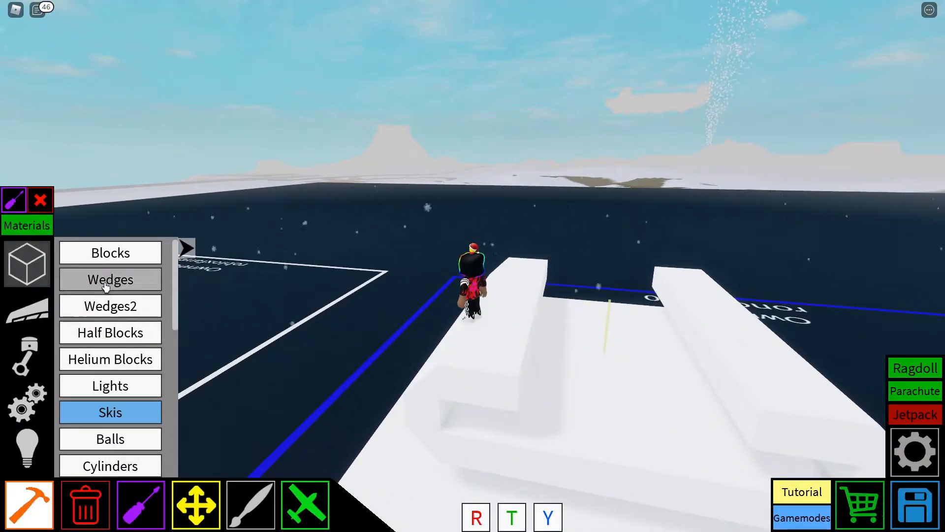
click(110, 278)
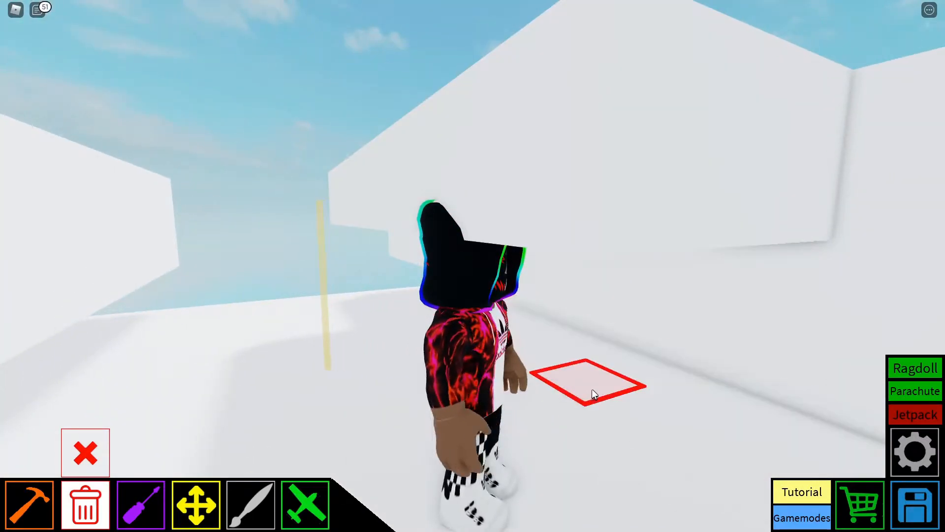
- Delete the flat piece and extra top block, building the cockpit recess with plain blocks
click(29, 504)
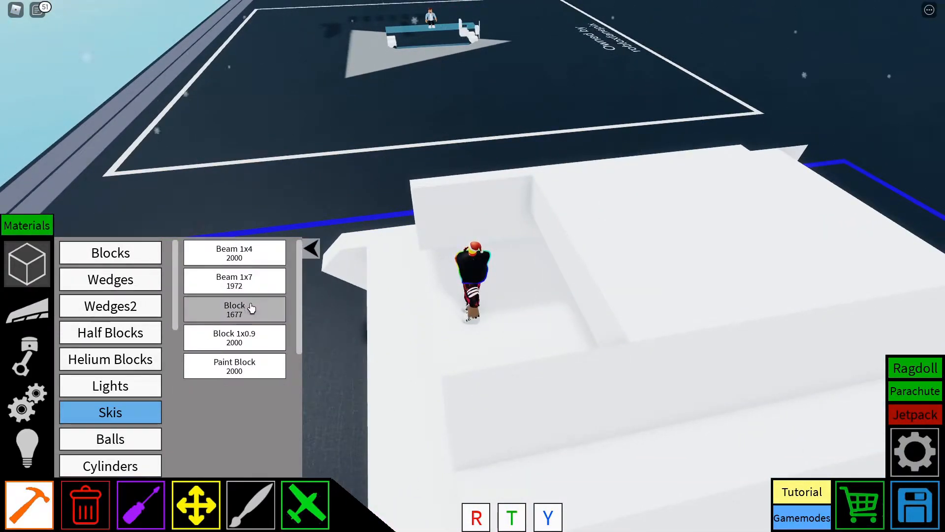
click(234, 310)
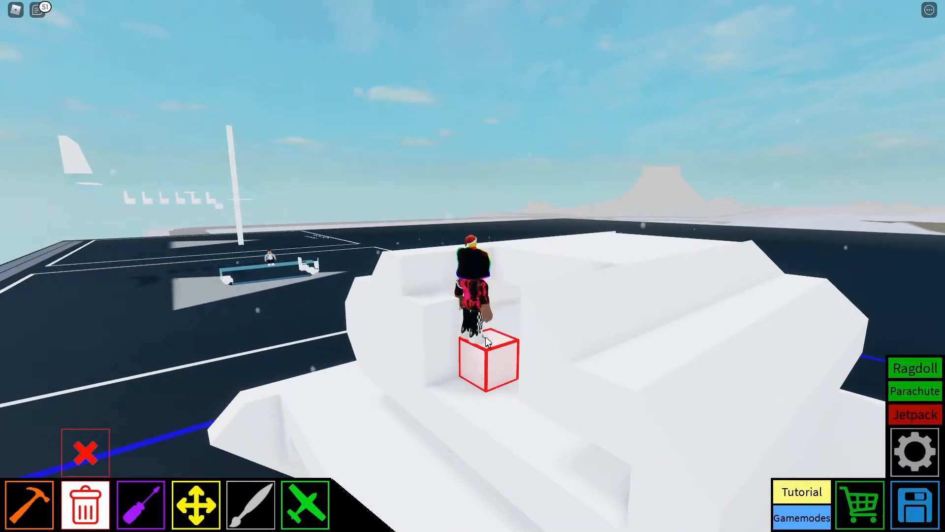
click(30, 503)
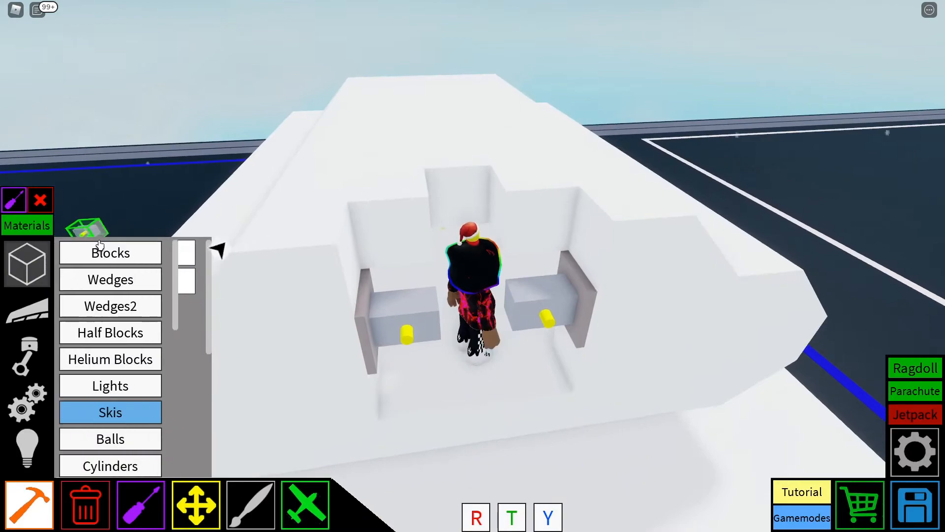
- Mount a gun and rockets as the cannon from PVP Weapons and add a disconnector to the barrel
click(111, 253)
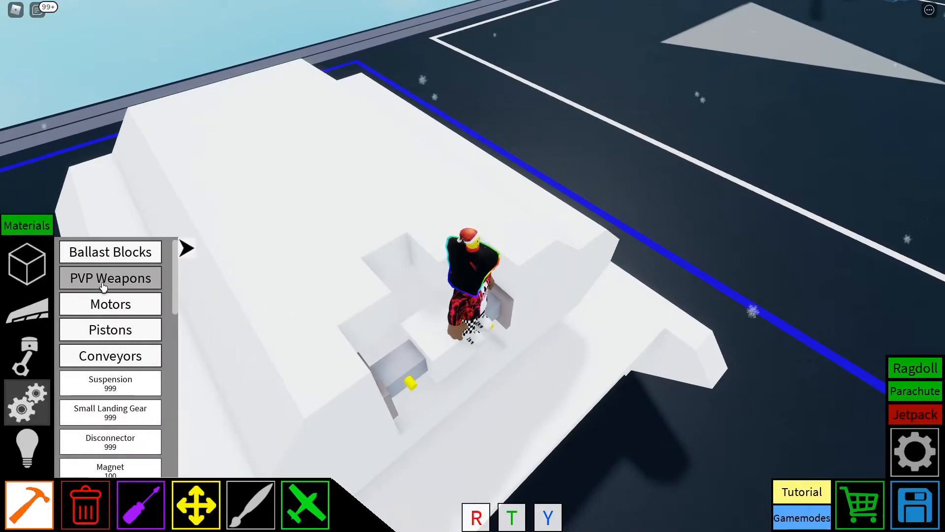
click(110, 278)
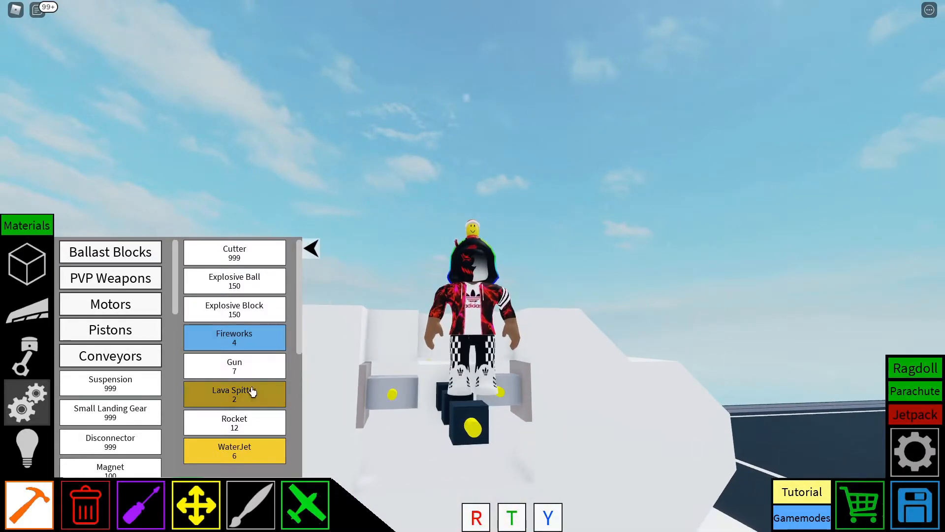
click(234, 394)
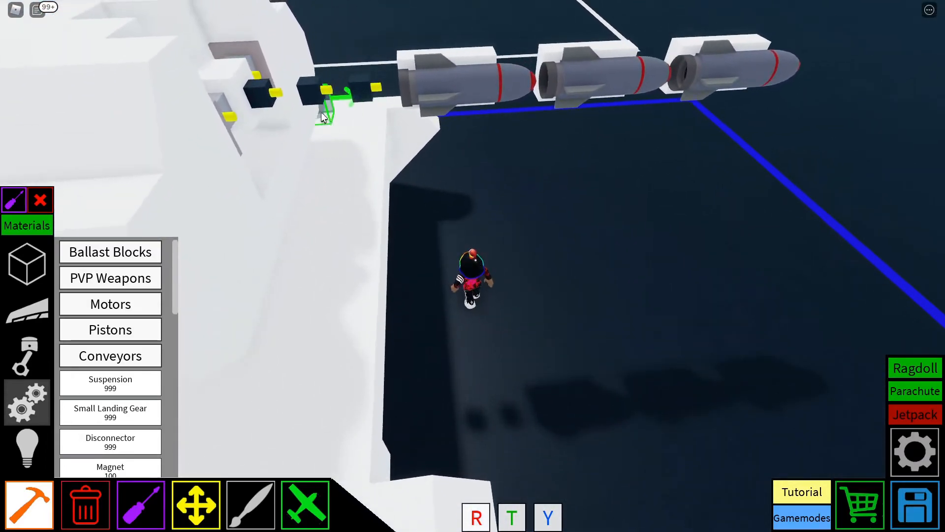
click(313, 100)
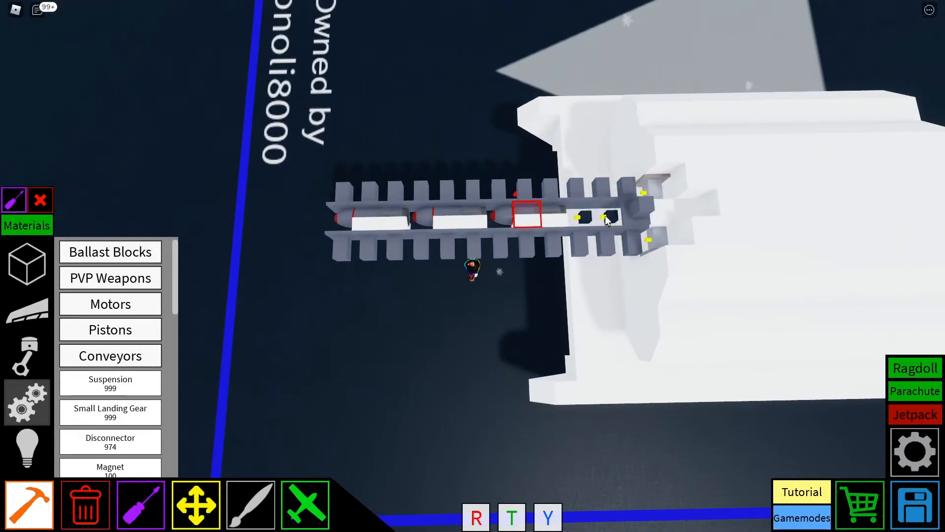
- Cover the barrel with another disconnector and pick wedge pieces for the inner hull walls
click(603, 217)
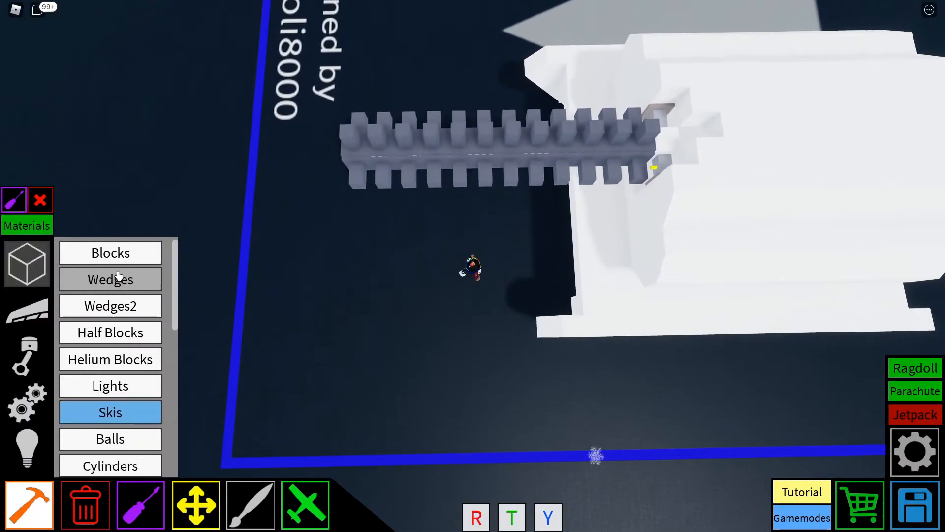
click(110, 278)
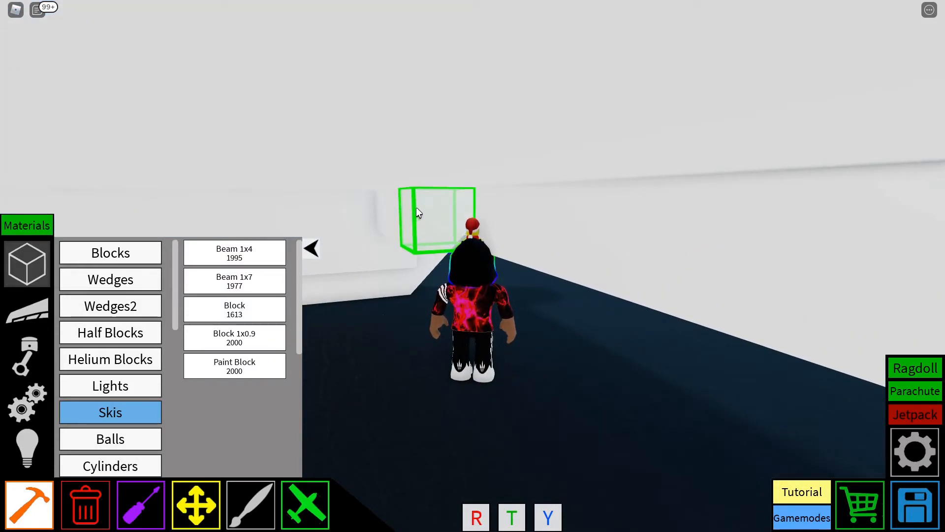
- Close the inner wall with a block, mount Super Rocket Engines along the rear, and remove a stray piece
click(311, 248)
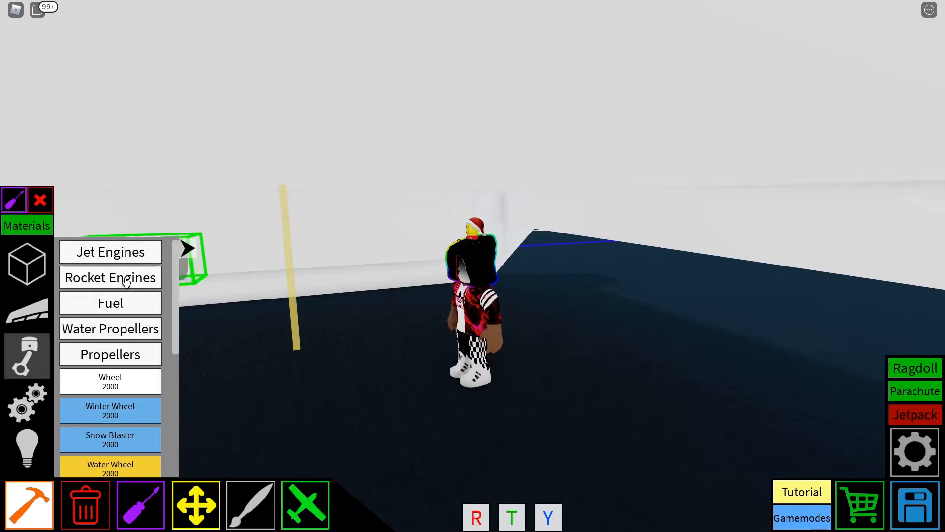
click(109, 277)
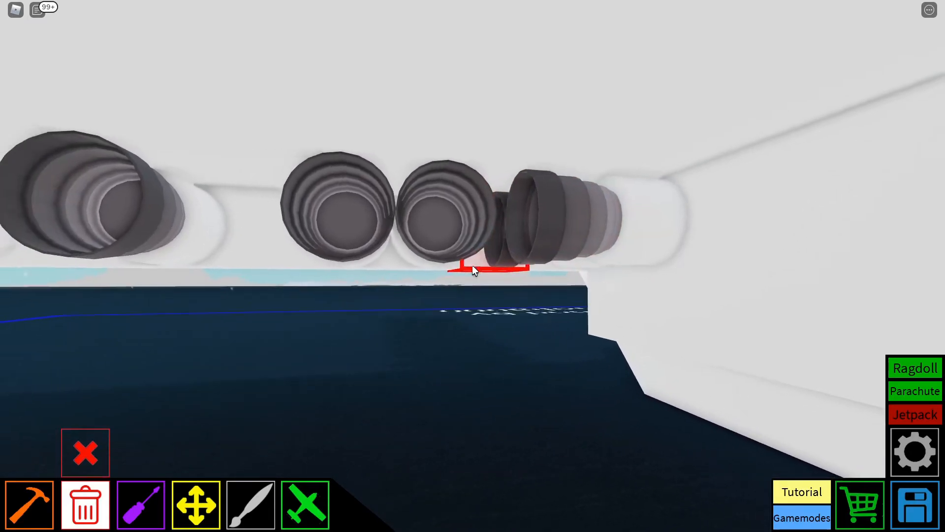
click(140, 504)
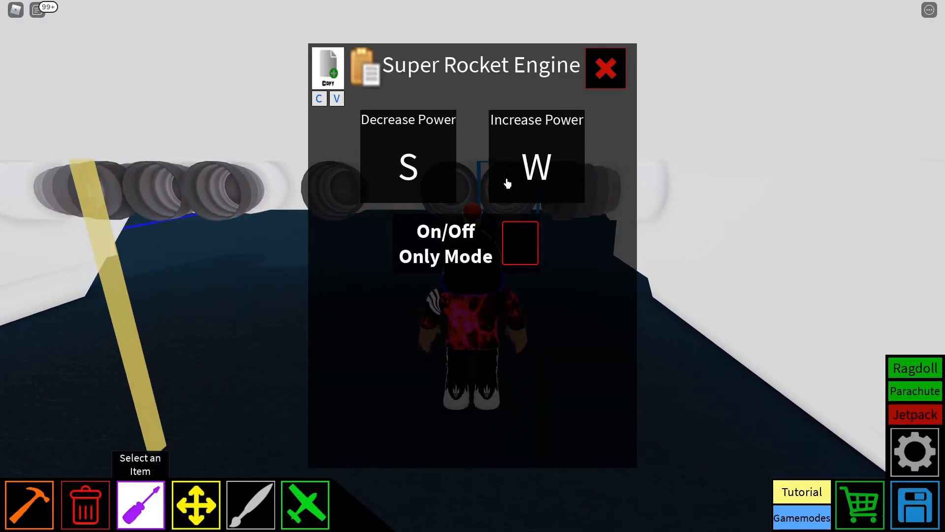
mouse_move(428, 118)
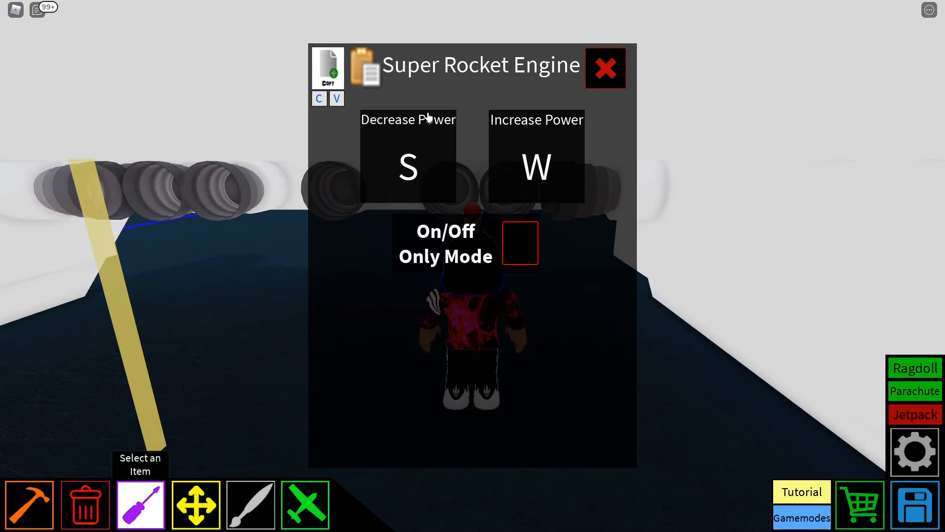
mouse_move(600, 164)
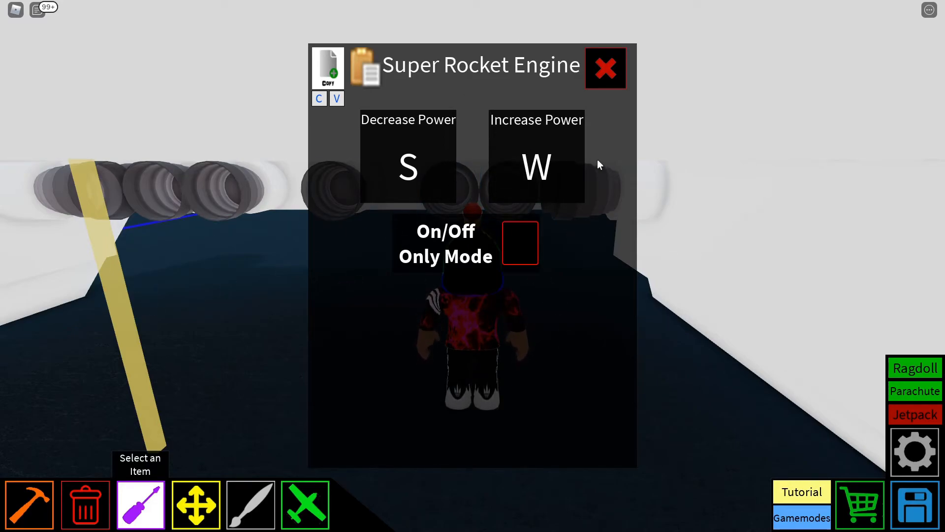
- Bind each Super Rocket Engine's power-up and power-down keys to steering with On/Off Only Mode
click(536, 165)
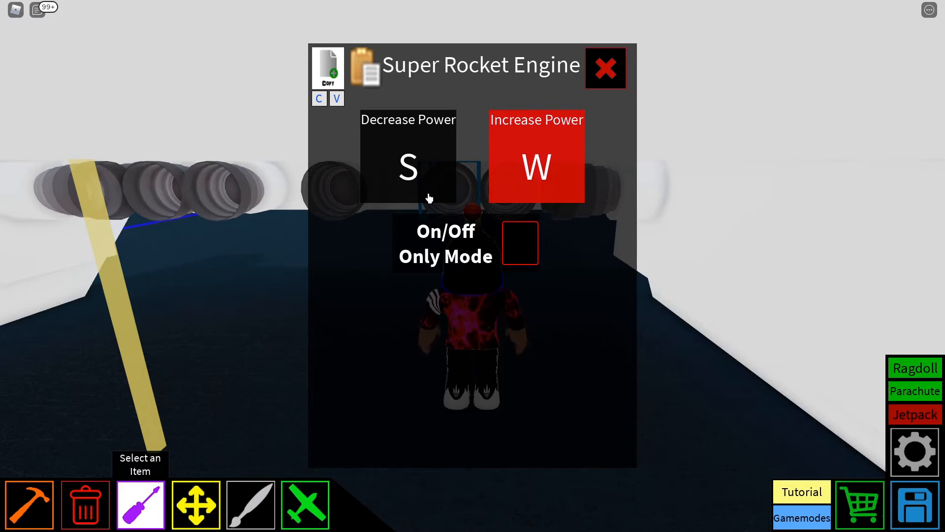
click(408, 167)
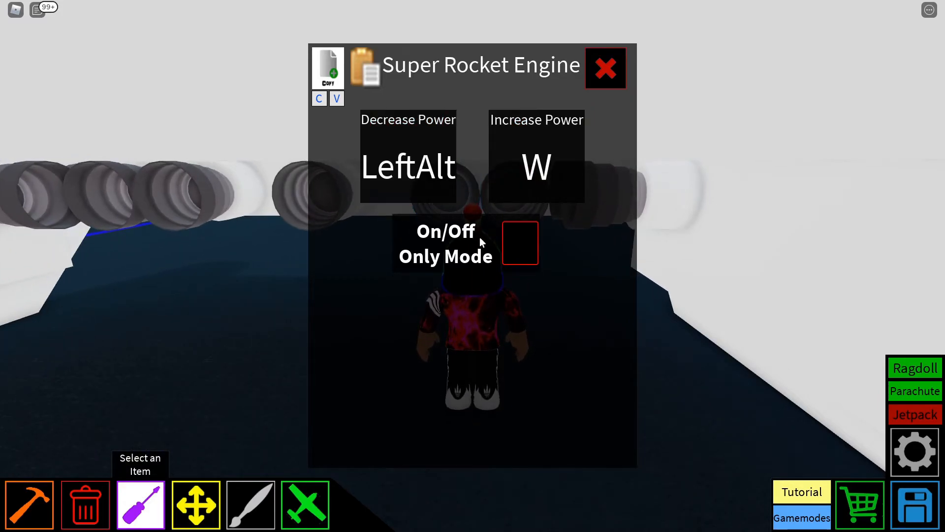
click(520, 243)
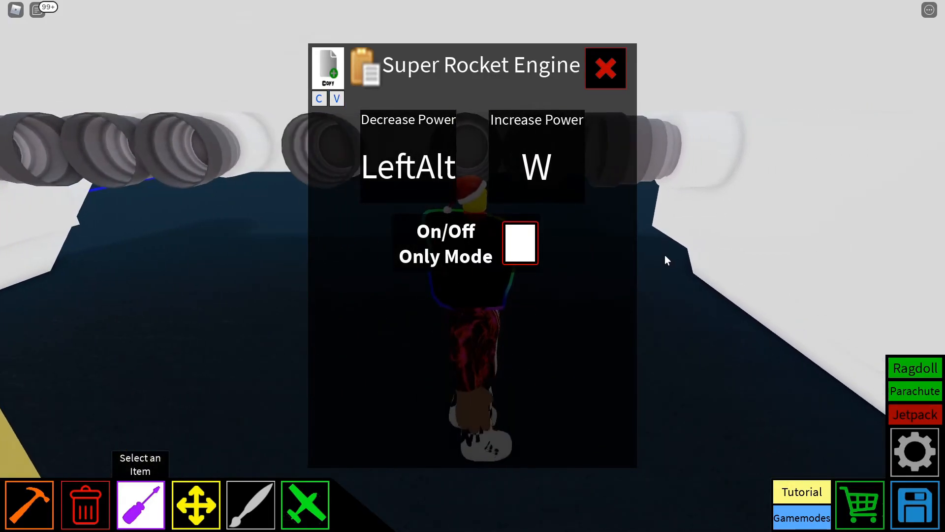
click(408, 168)
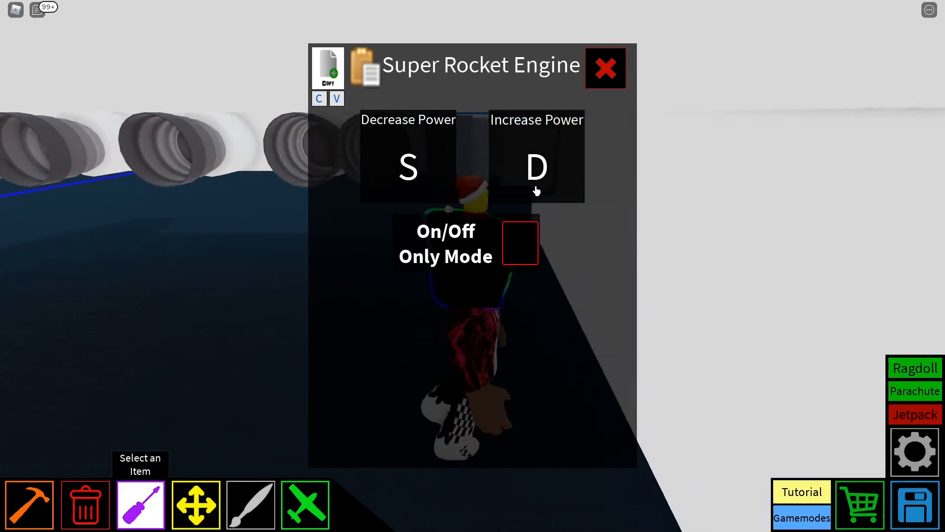
click(408, 168)
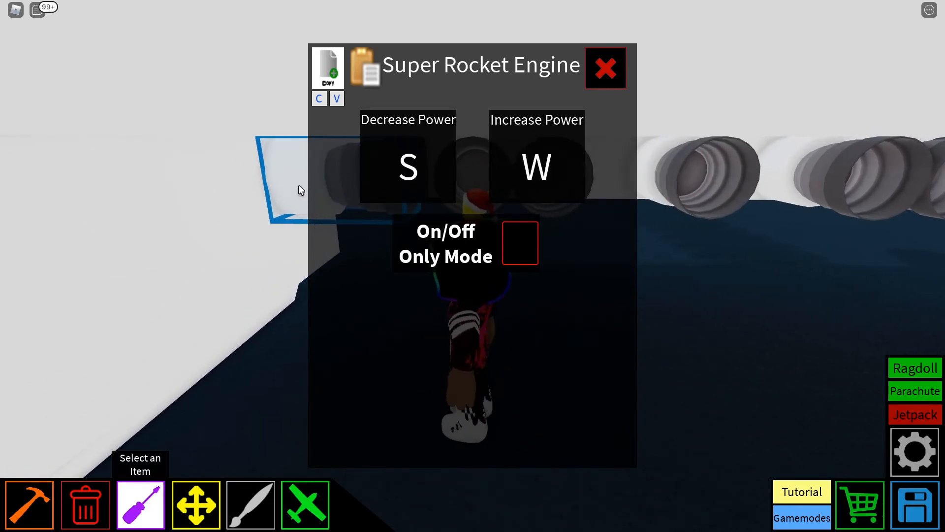
click(408, 168)
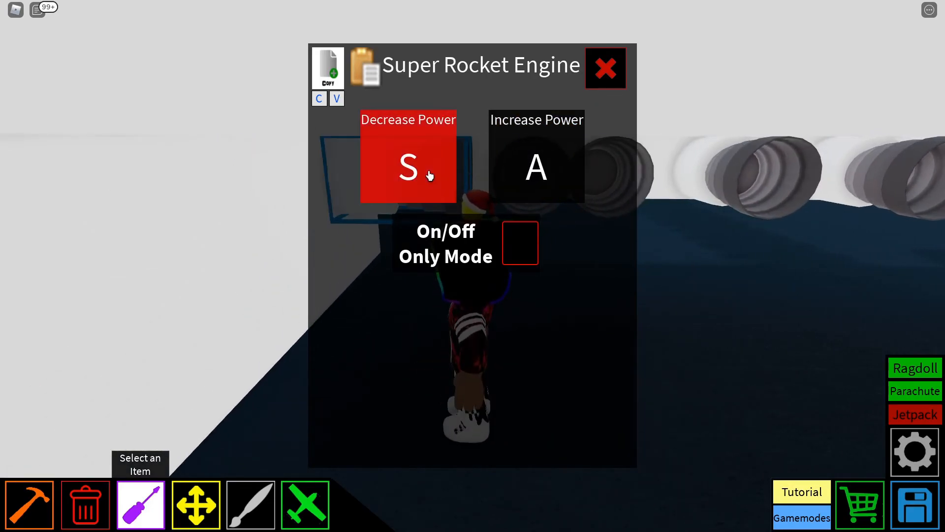
click(407, 168)
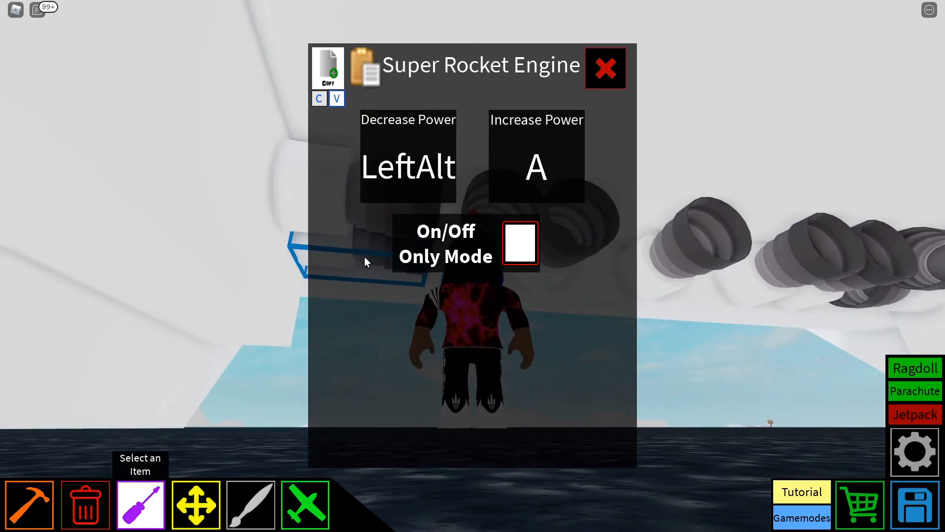
click(605, 68)
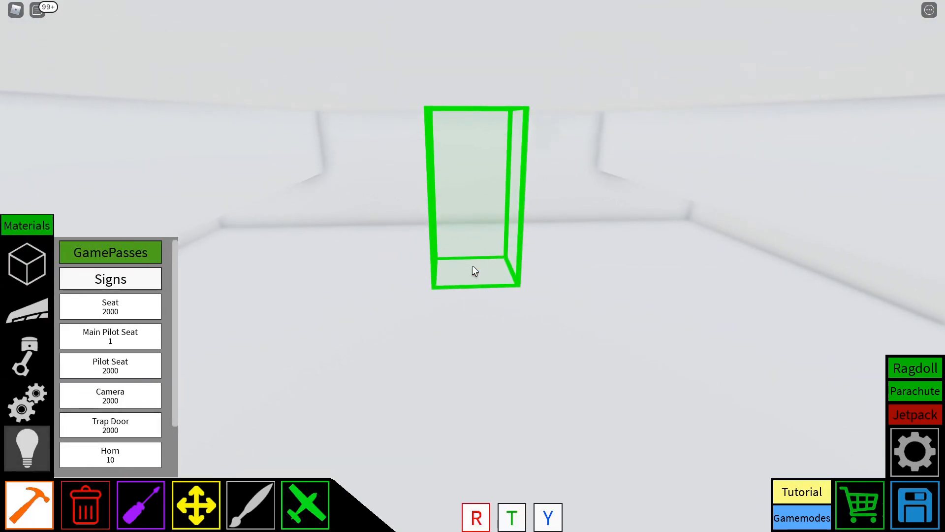
- Place a Seat inside the hull and launch the finished tank
click(304, 504)
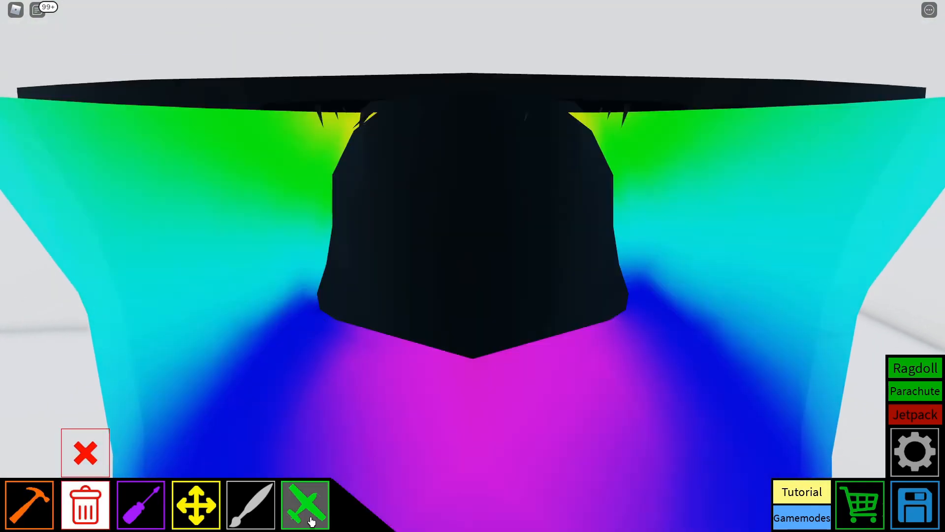
click(304, 504)
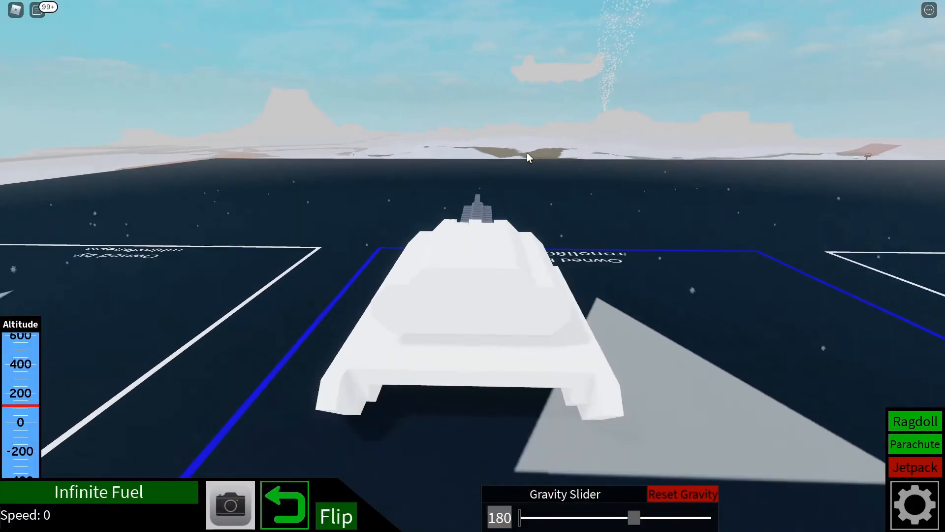